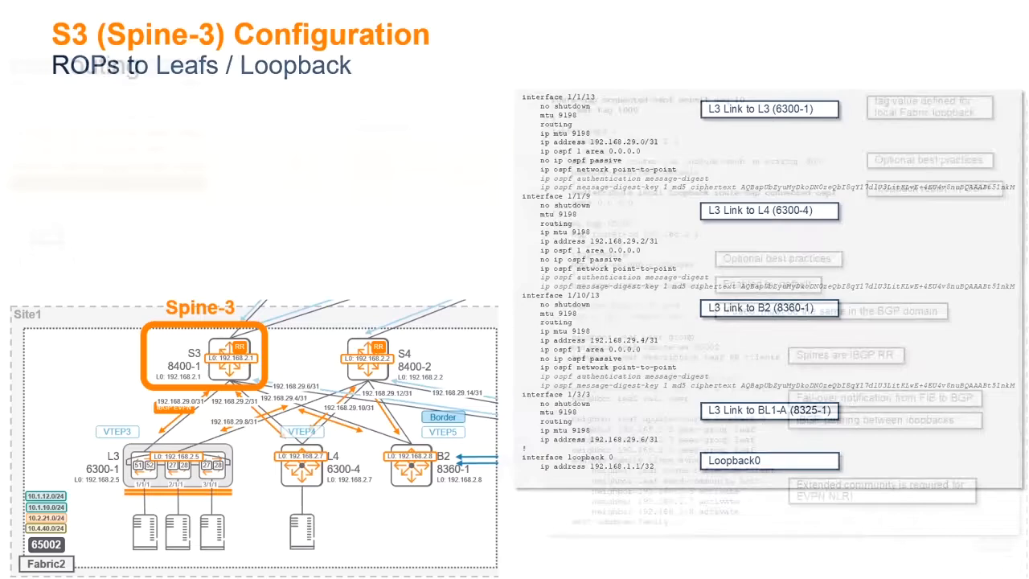
# Step: Advance to the Spine-3 Additional Configuration slide on underlay ROPs and eBGP IPv4 routing
pyautogui.press('right')
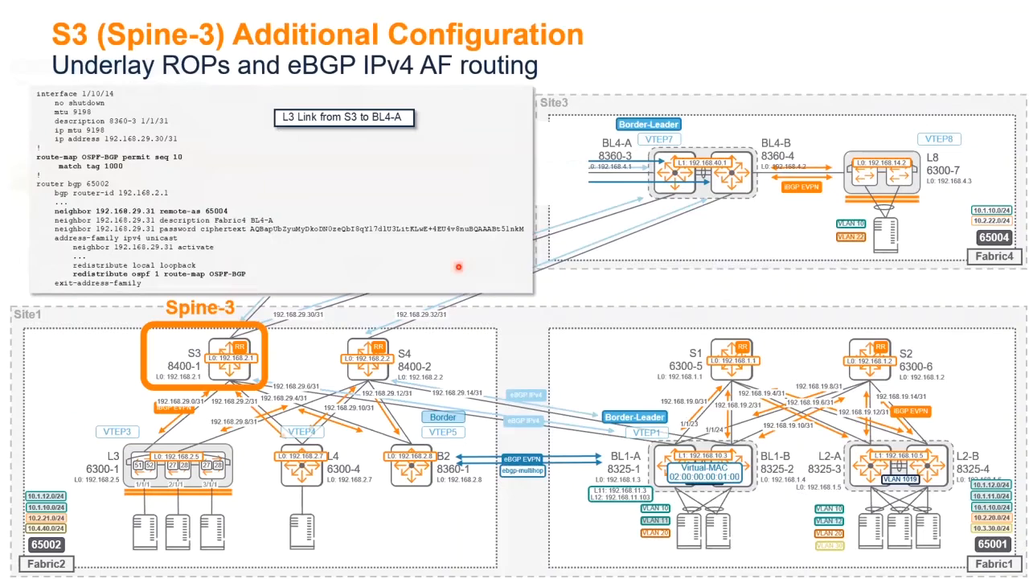
pyautogui.moveTo(54, 211)
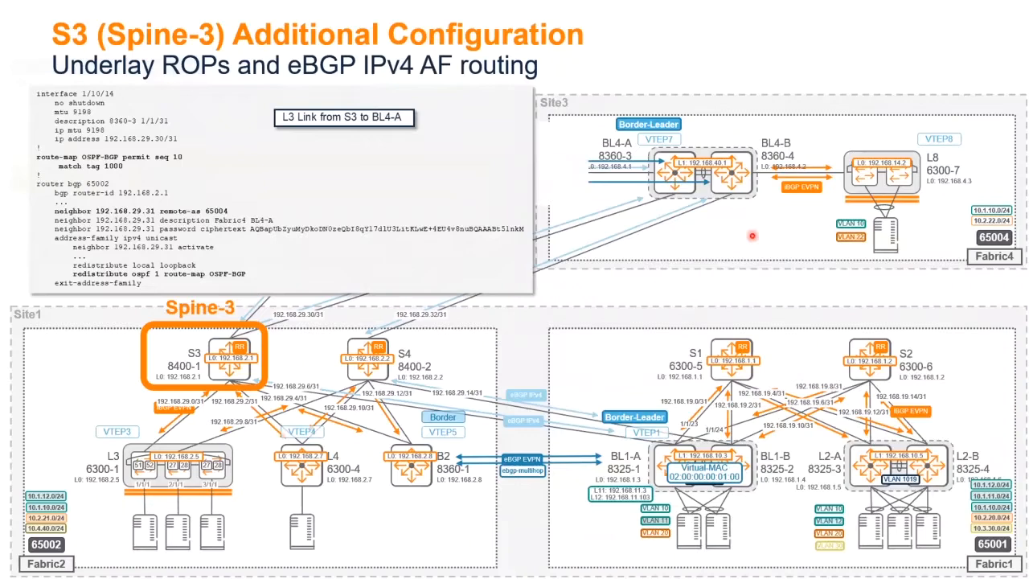
pyautogui.moveTo(428, 234)
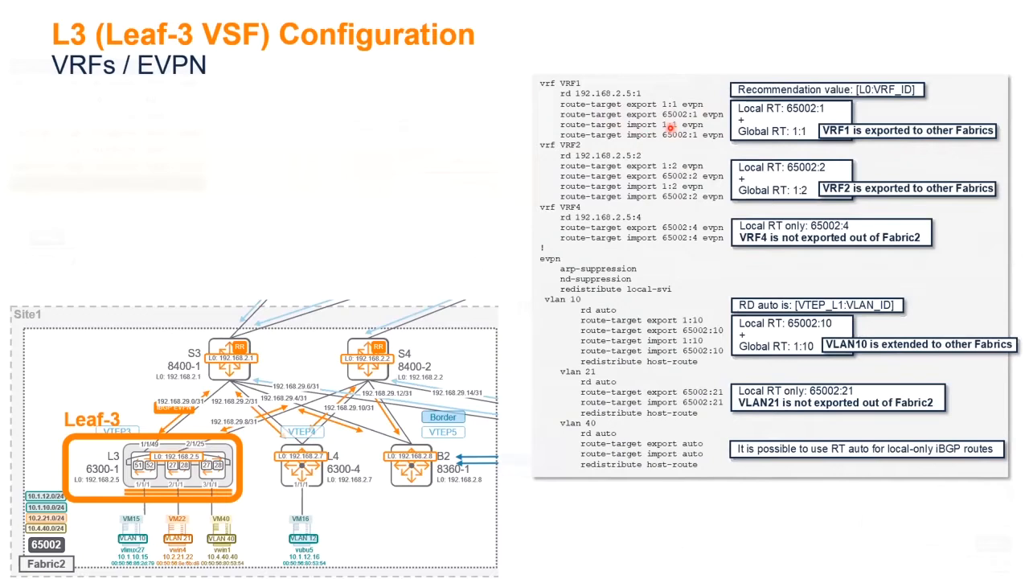
pyautogui.moveTo(694, 362)
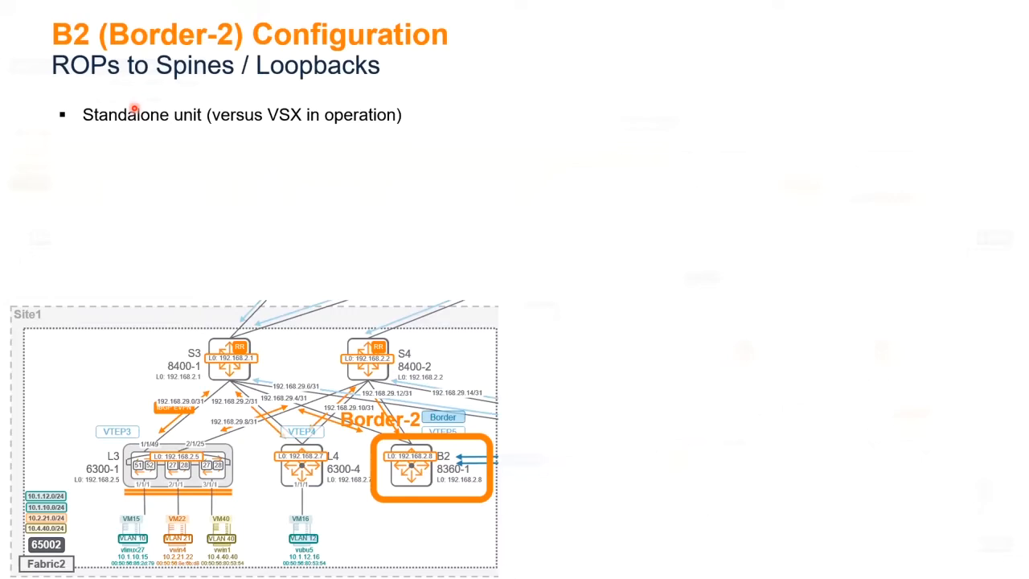
pyautogui.moveTo(387, 473)
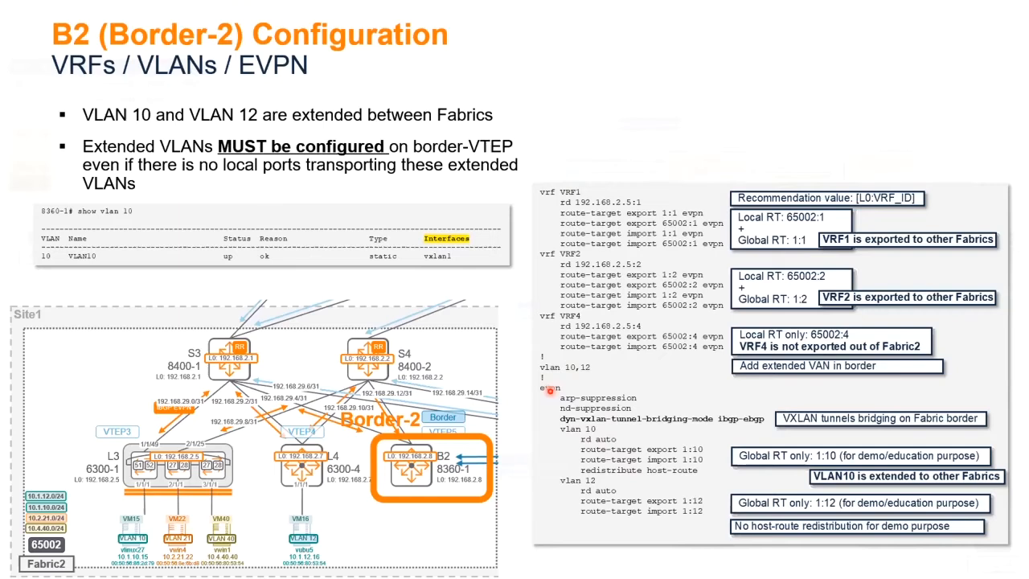
pyautogui.moveTo(710, 467)
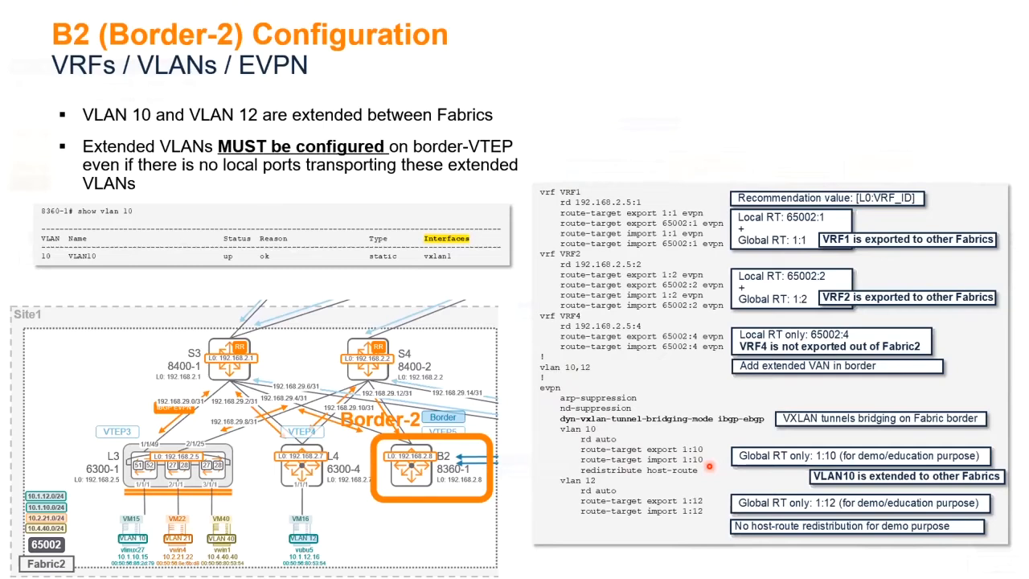
pyautogui.moveTo(691, 468)
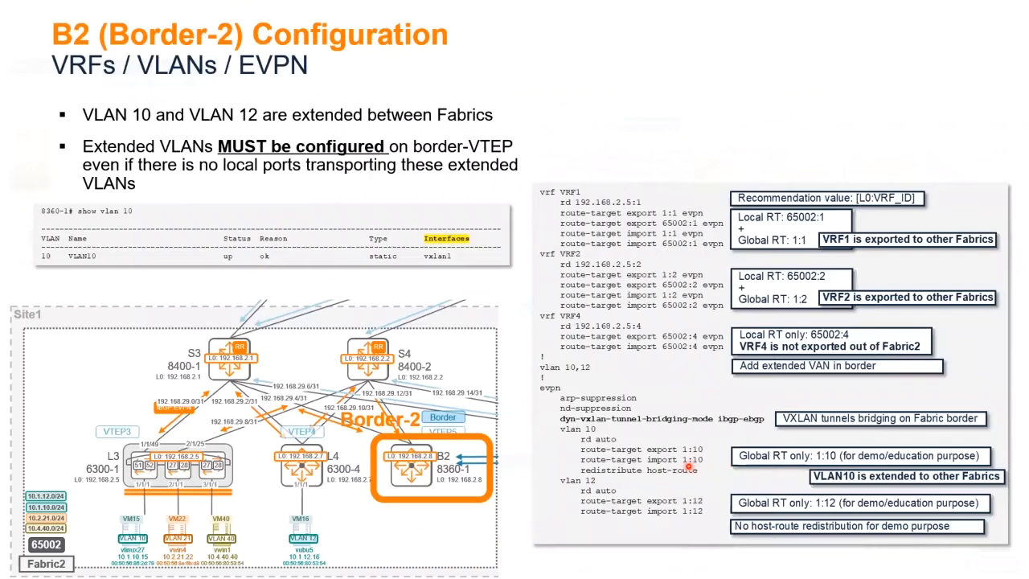